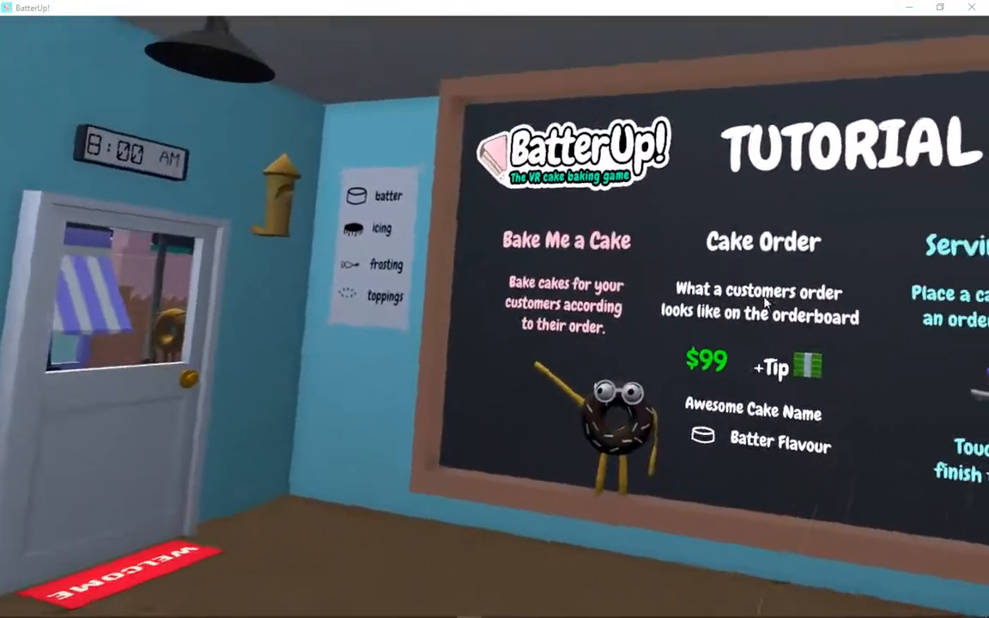
mouse_move(765, 302)
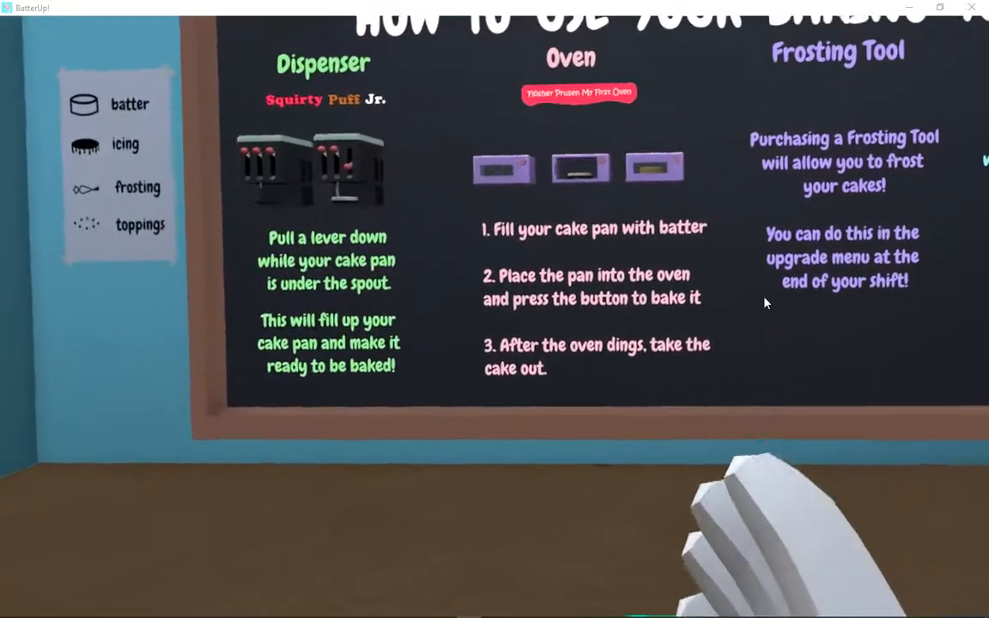
mouse_move(765, 302)
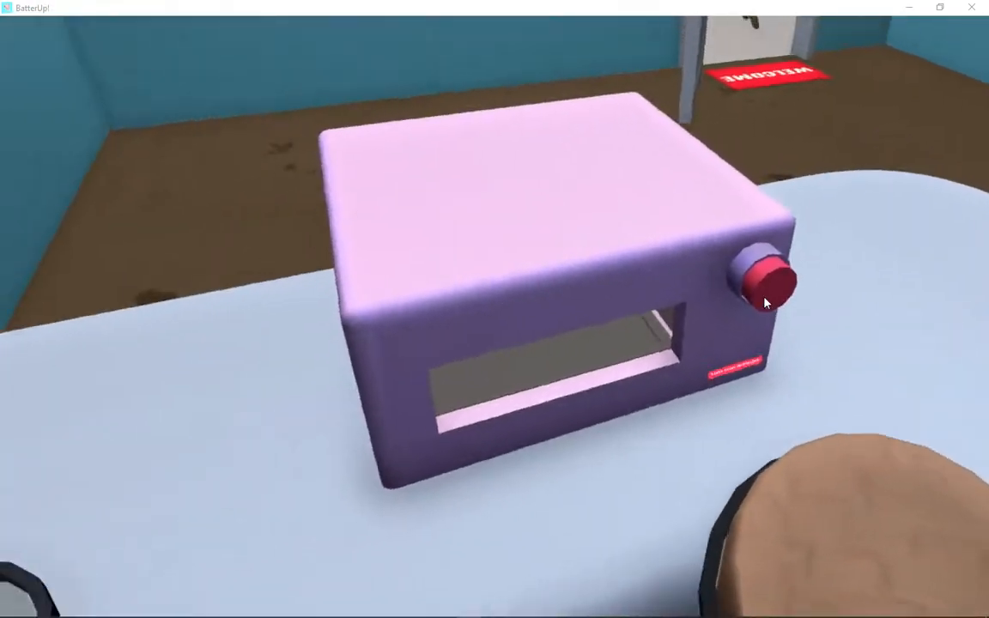
mouse_move(765, 302)
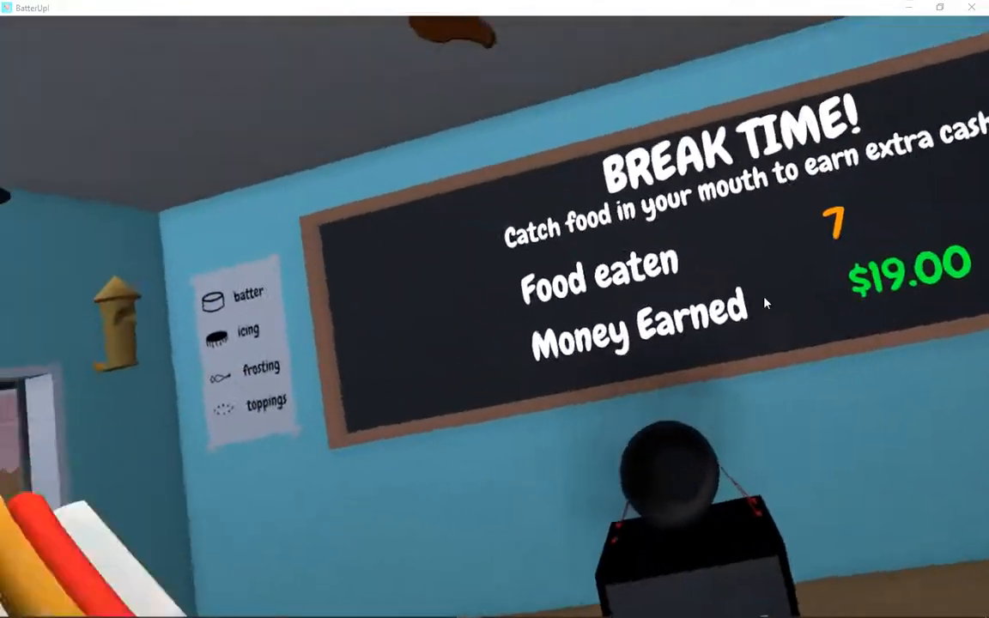
mouse_move(766, 302)
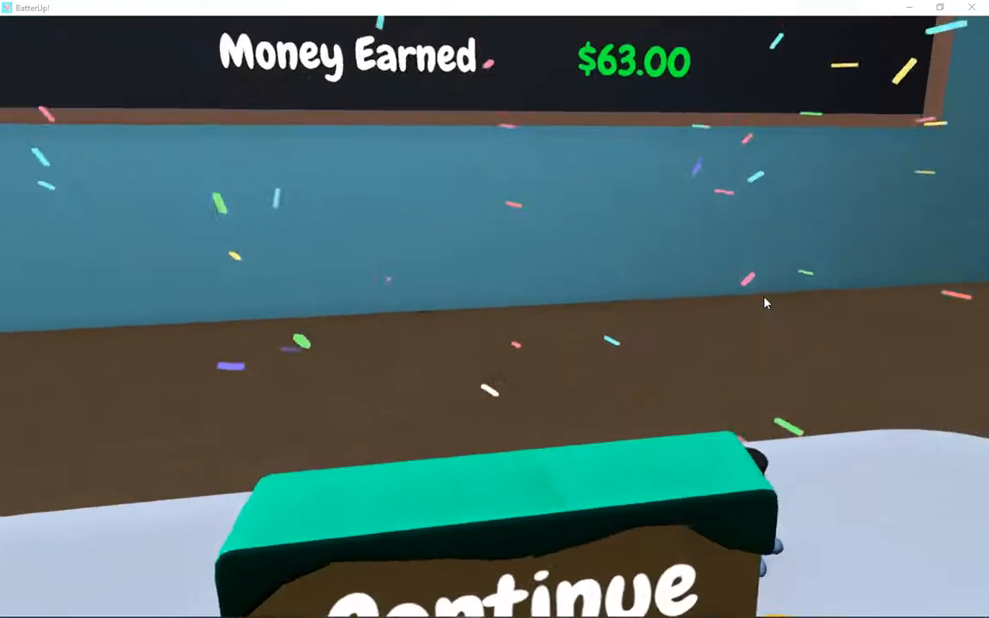
Continue past the break results showing $63 earned from catching food
click(489, 549)
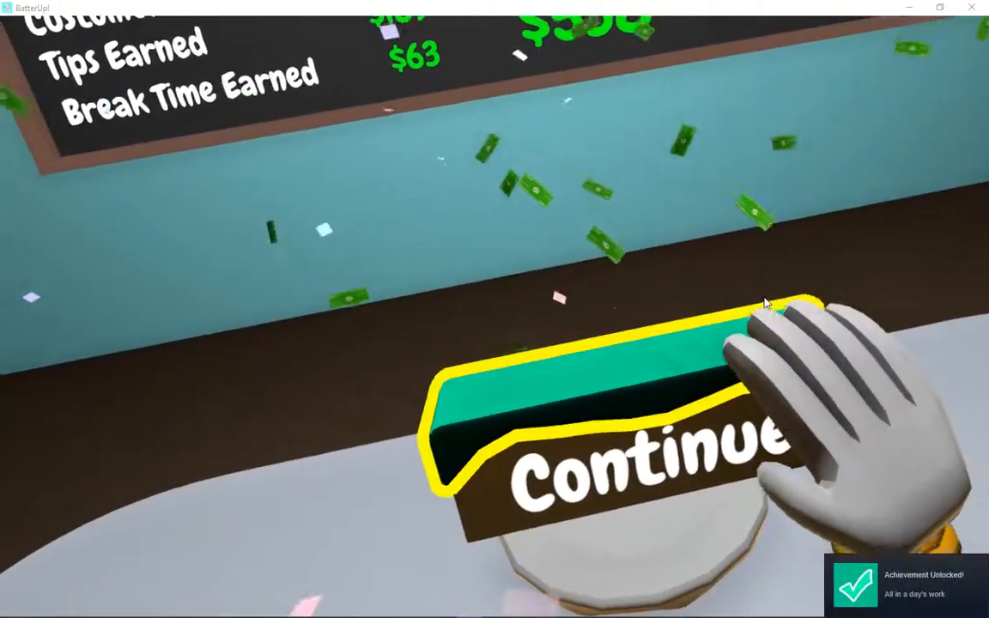
Continue past the end-of-day earnings tally of tips and break money
click(600, 463)
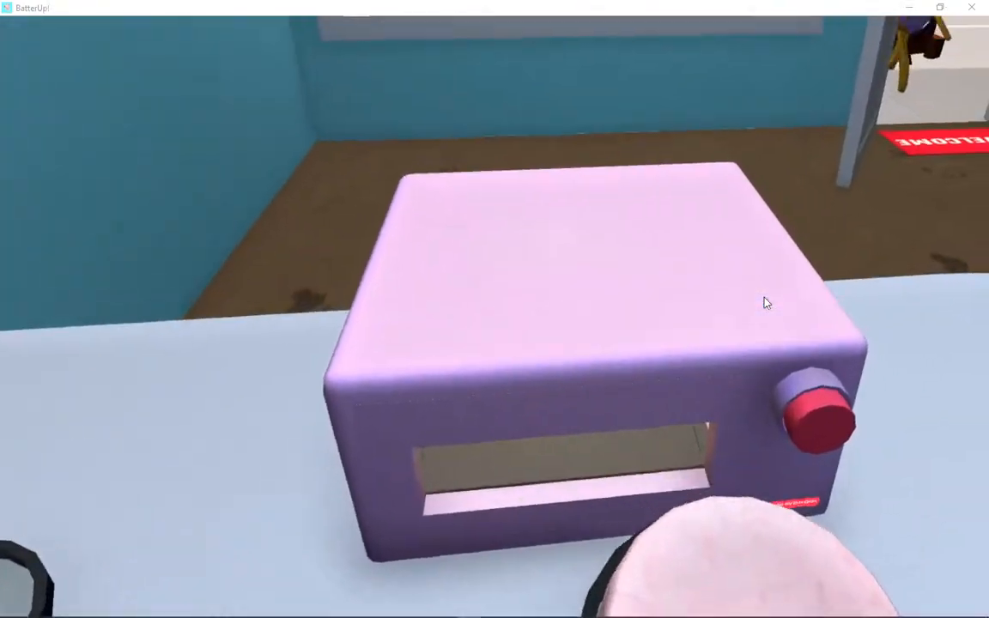
mouse_move(766, 302)
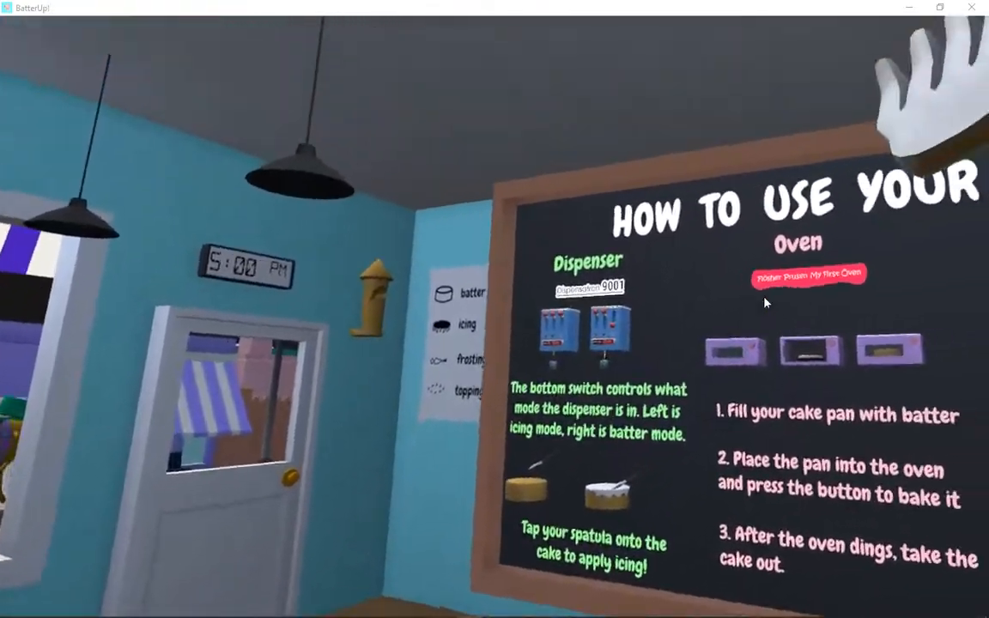
mouse_move(766, 302)
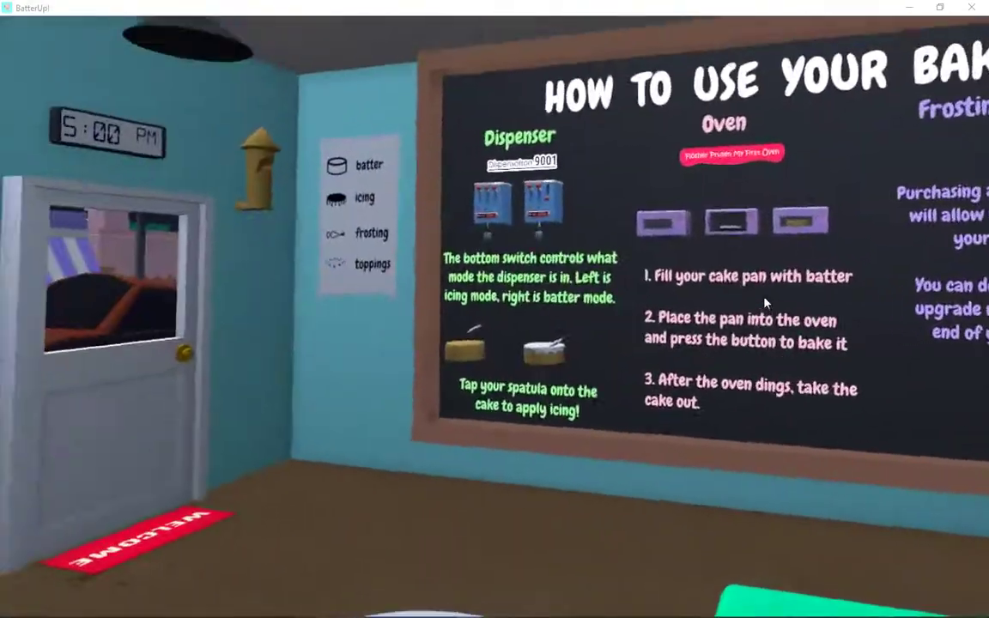